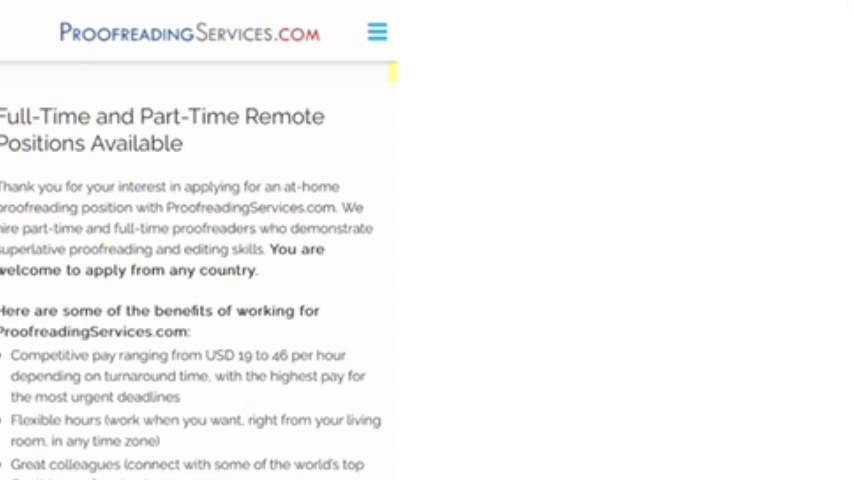
Start the 20-minute Preliminary Applicant Test via 'Apply to Be an Online Proofreader'
scroll(down, 3)
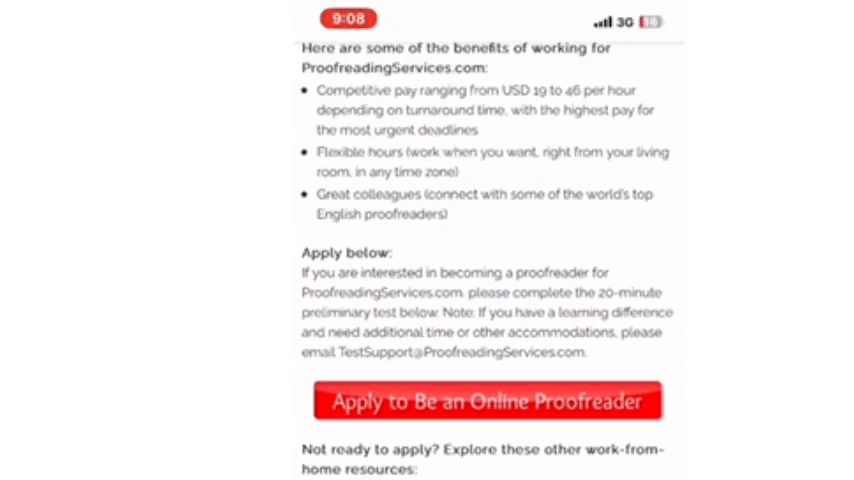
click(483, 401)
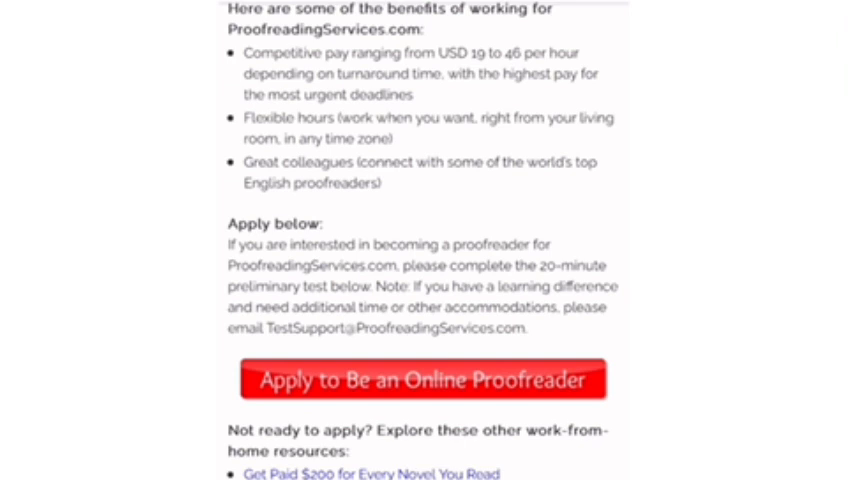
click(424, 380)
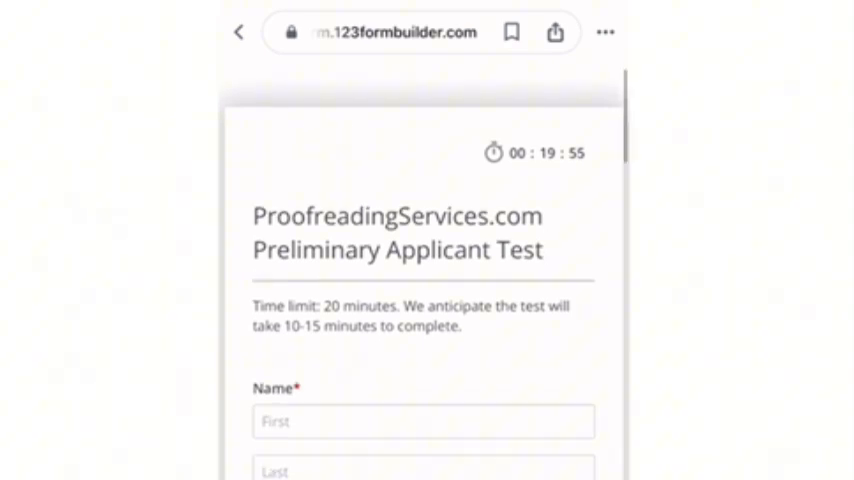
Choose Uganda in the Location country dropdown of the applicant test form
scroll(down, 3)
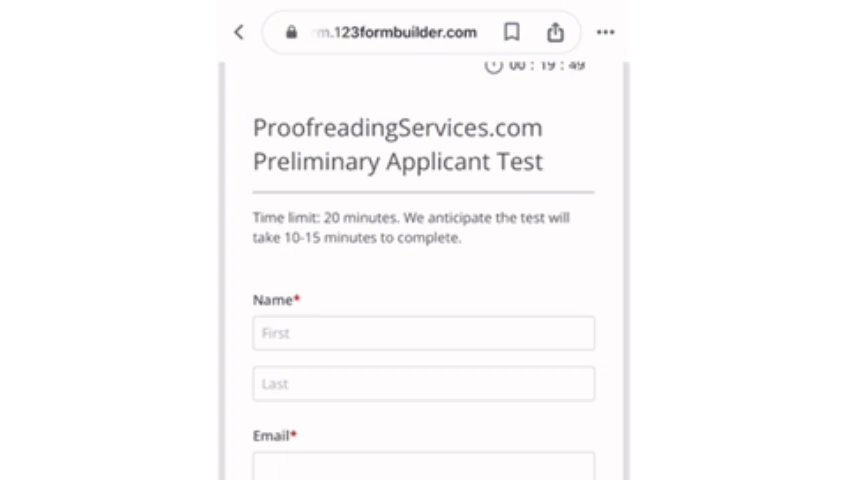
scroll(down, 3)
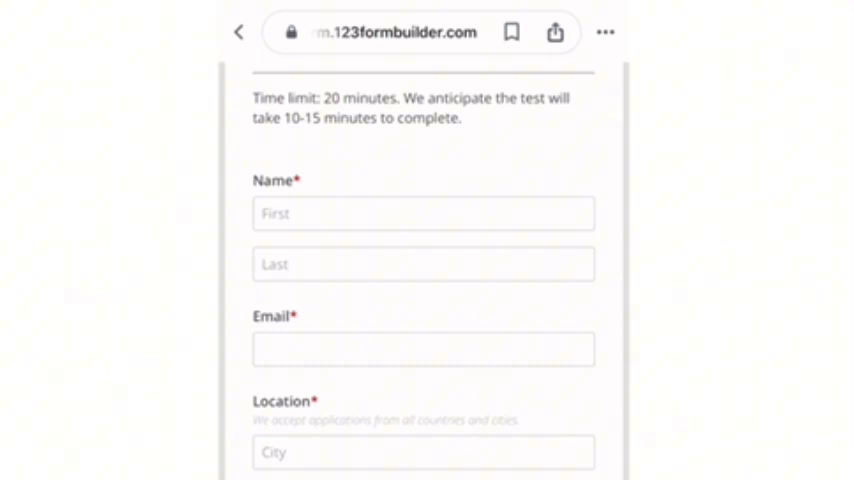
click(423, 451)
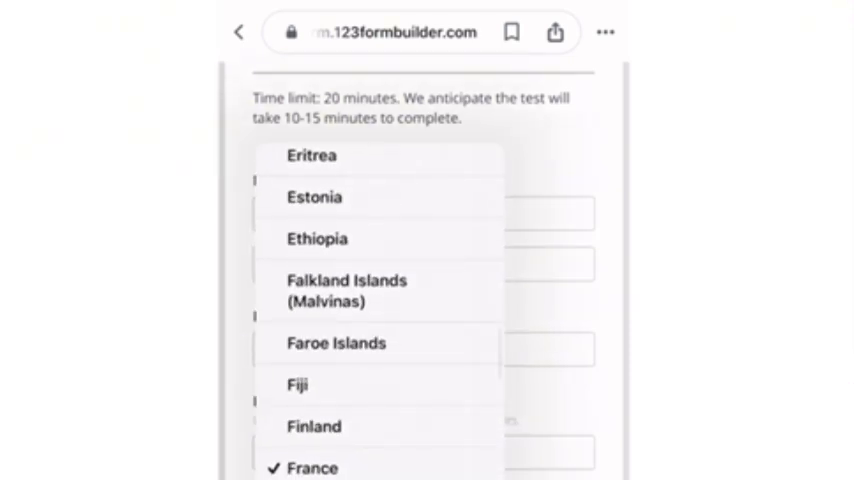
scroll(down, 3)
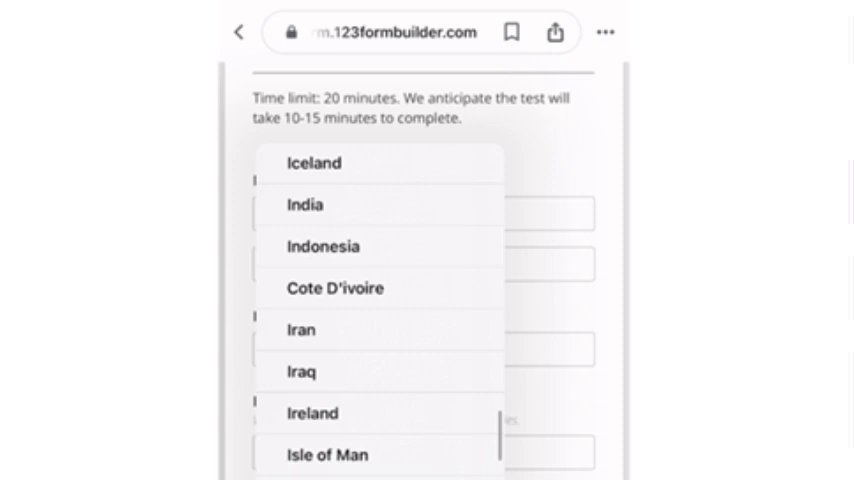
scroll(down, 3)
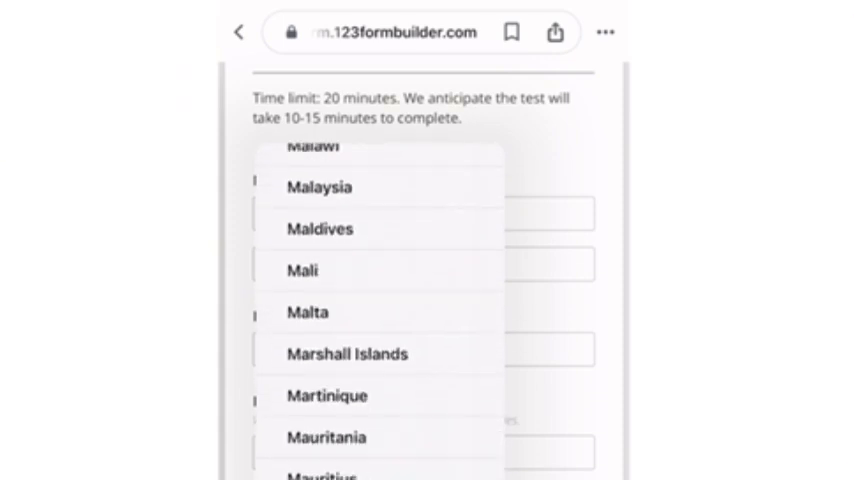
scroll(down, 3)
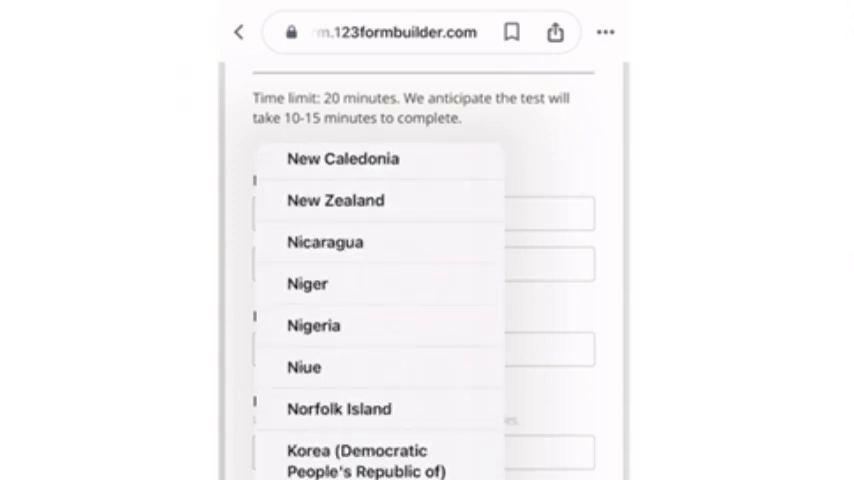
scroll(down, 3)
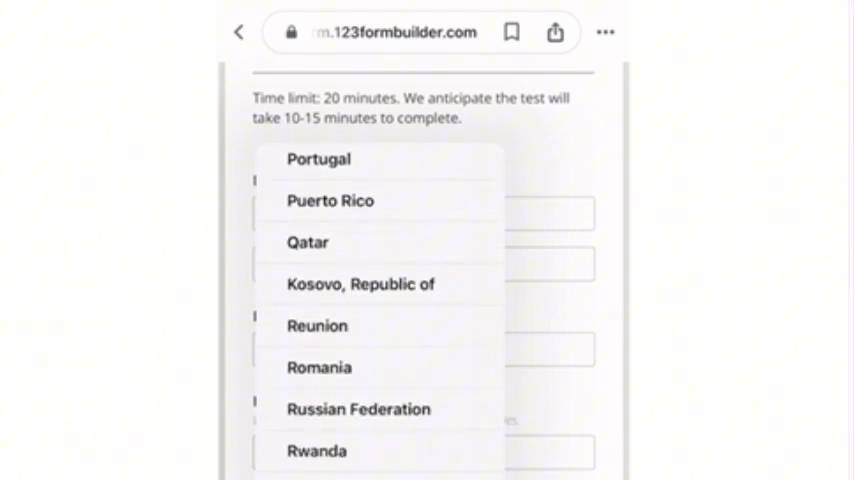
scroll(down, 3)
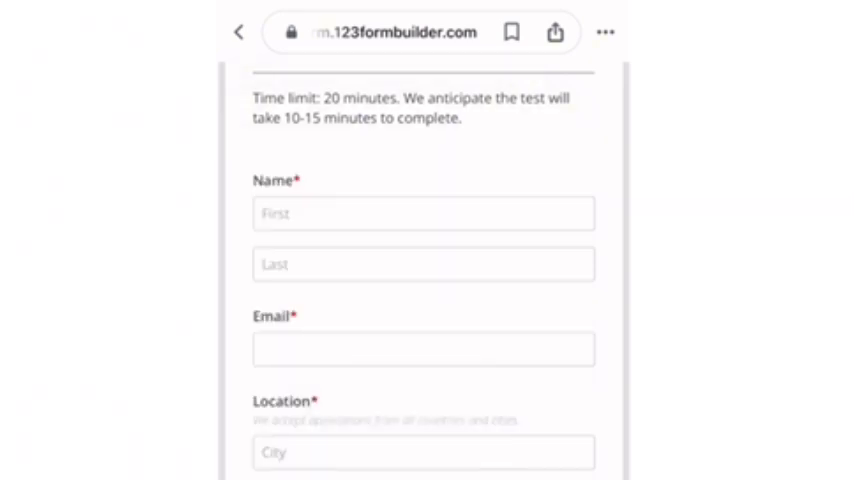
scroll(down, 3)
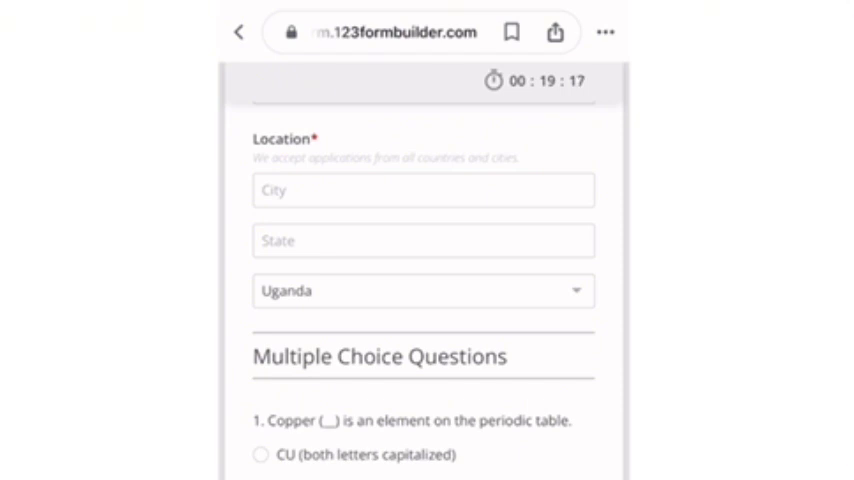
Scroll through the test's questions down to the writing sample section
scroll(down, 3)
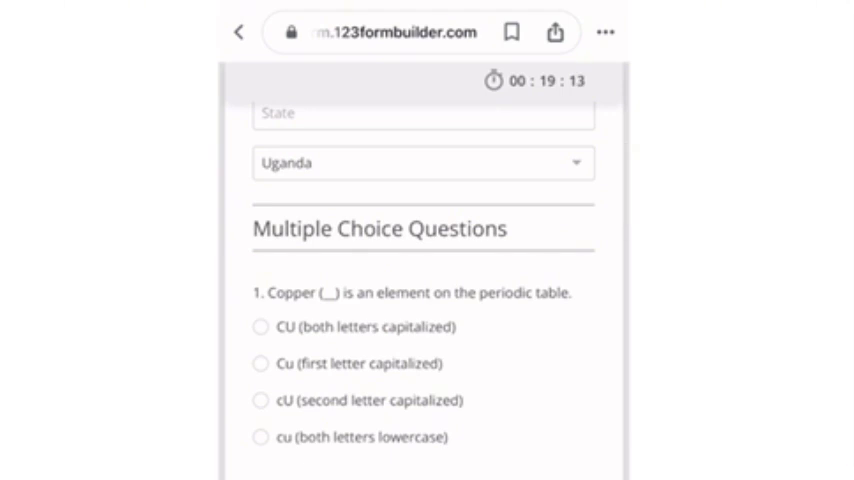
scroll(down, 3)
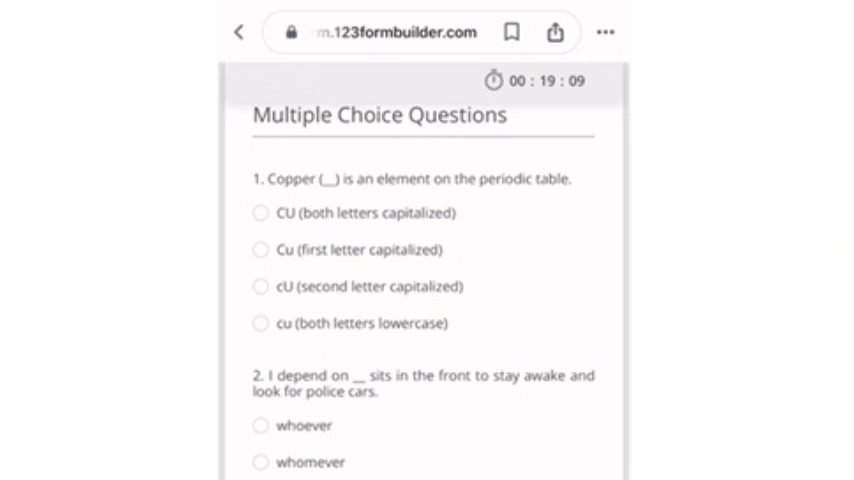
scroll(down, 3)
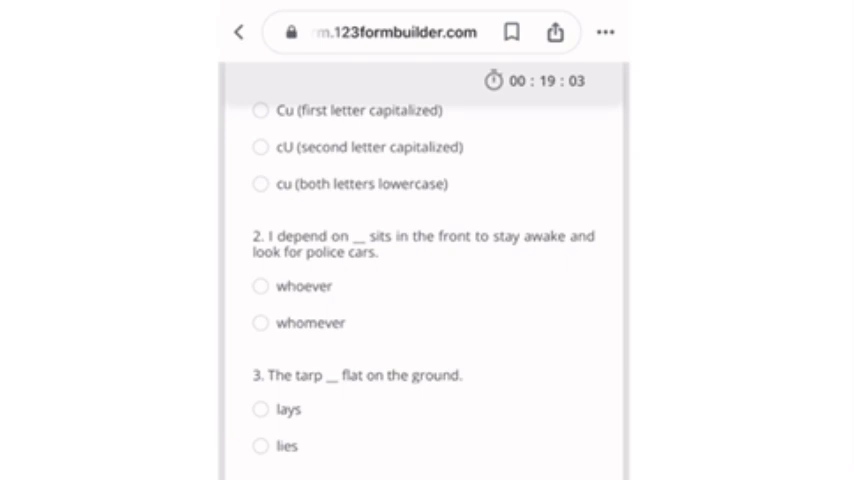
scroll(down, 3)
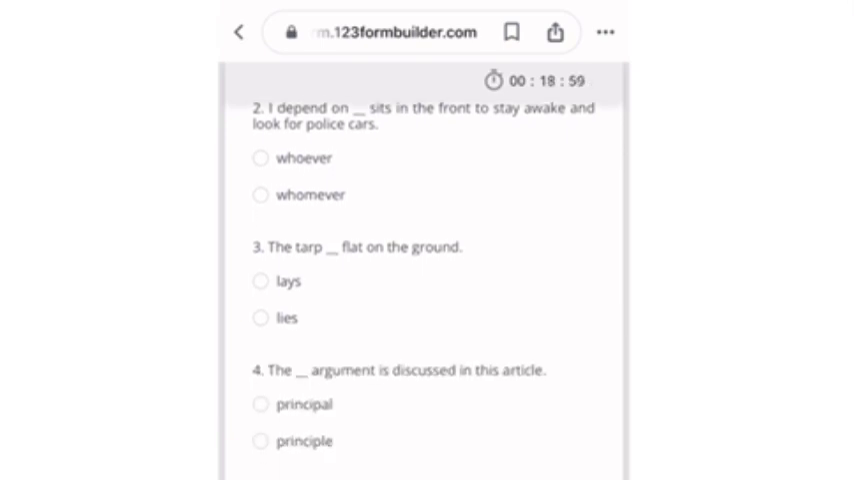
scroll(down, 3)
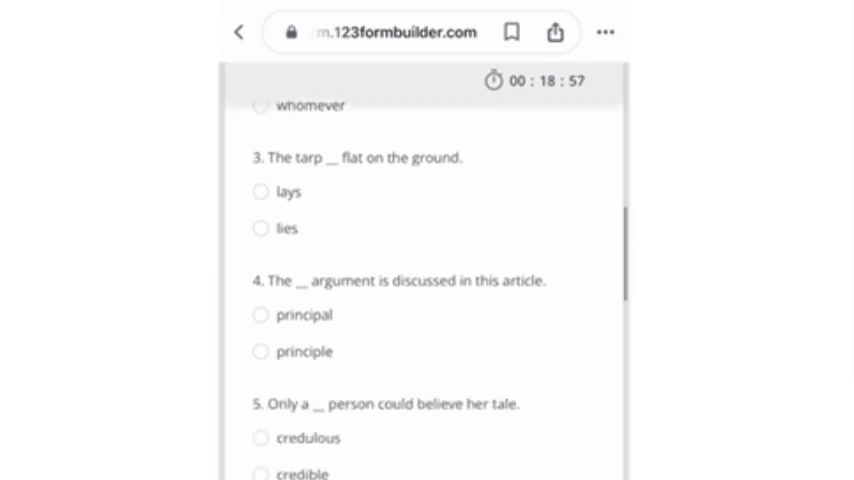
scroll(down, 3)
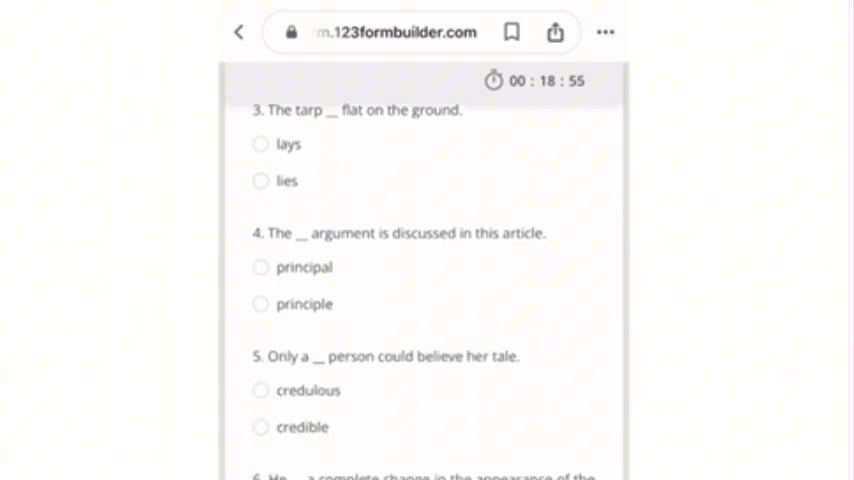
scroll(down, 3)
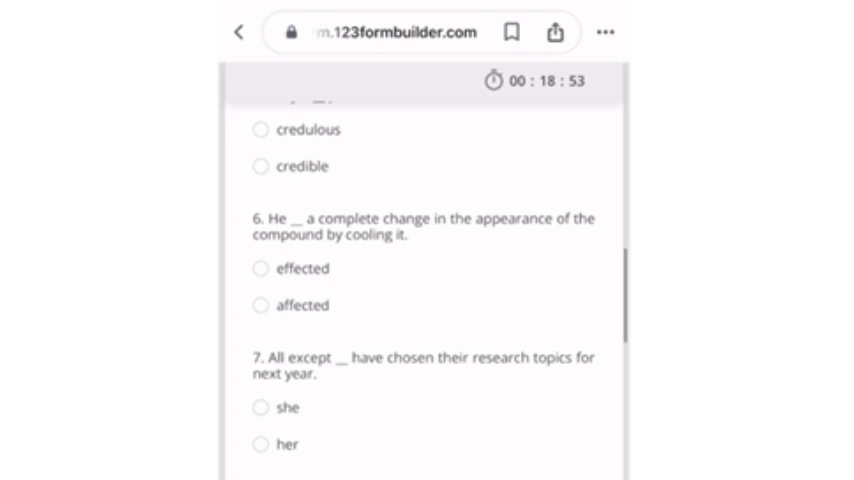
scroll(down, 3)
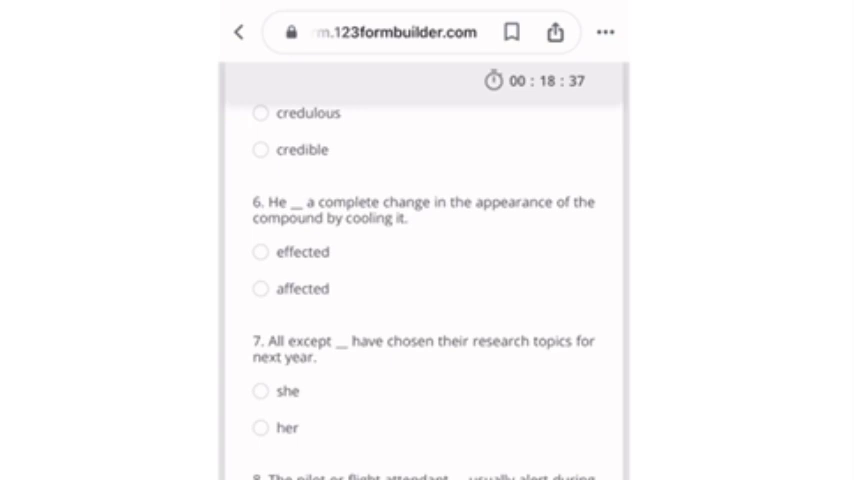
scroll(down, 3)
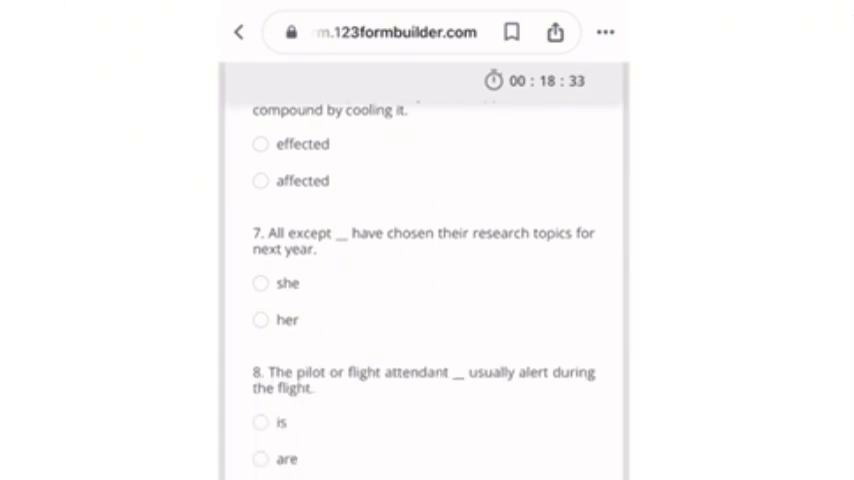
scroll(down, 3)
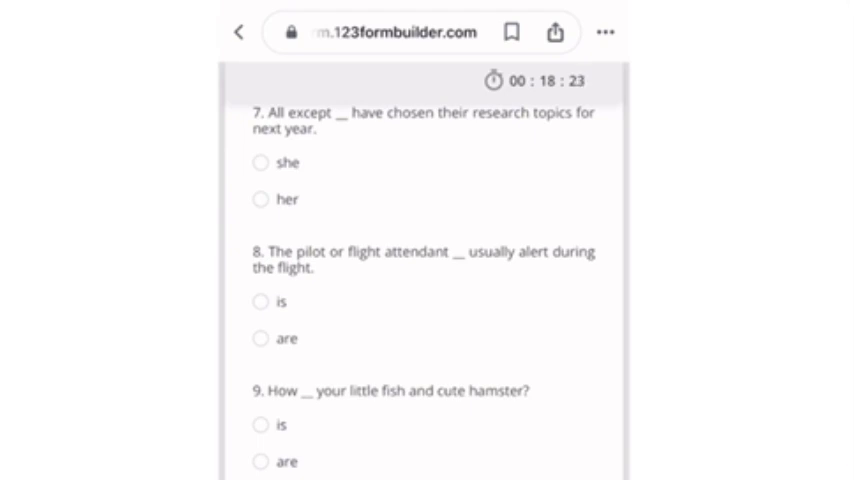
scroll(down, 3)
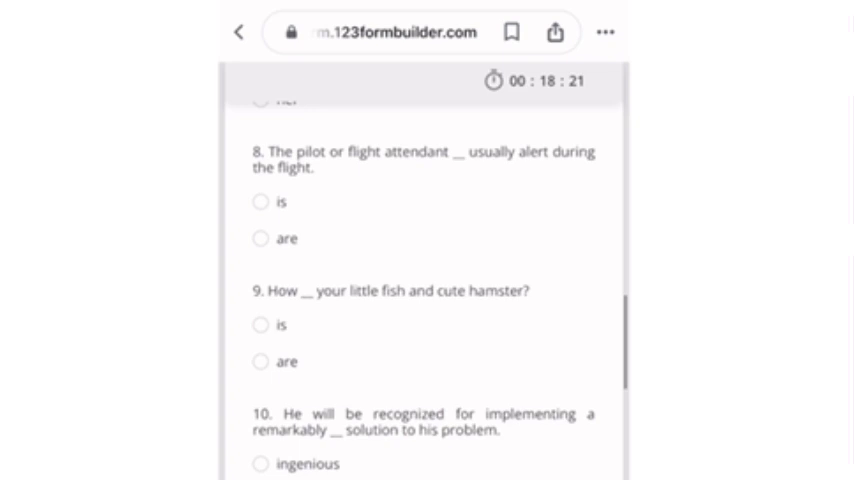
scroll(down, 3)
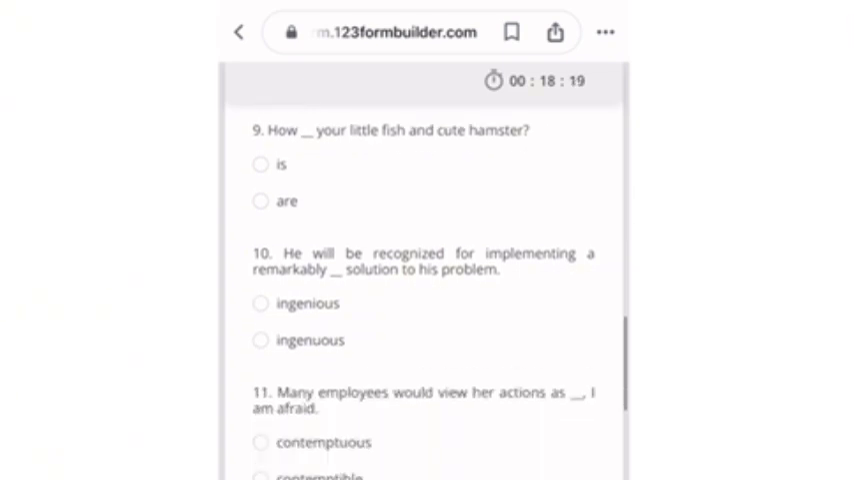
scroll(down, 3)
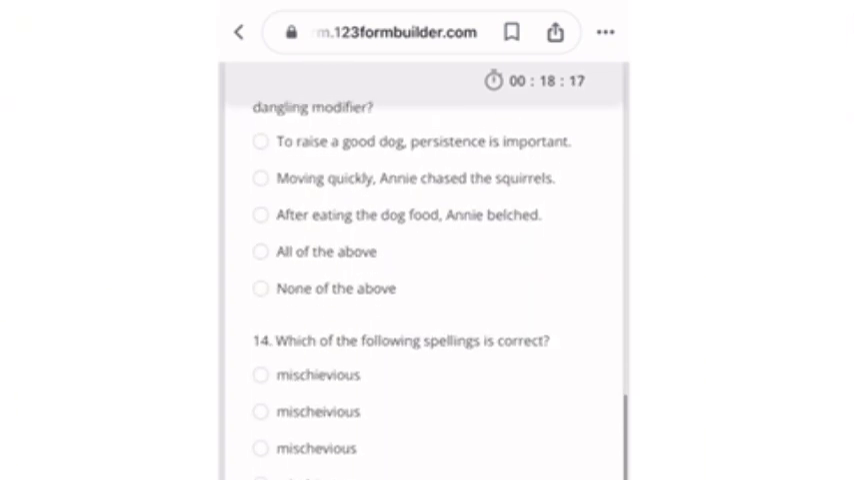
scroll(down, 3)
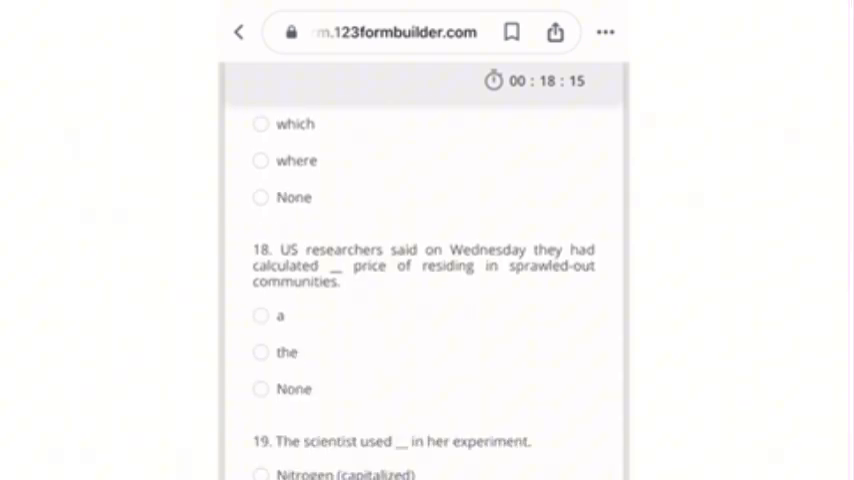
scroll(down, 3)
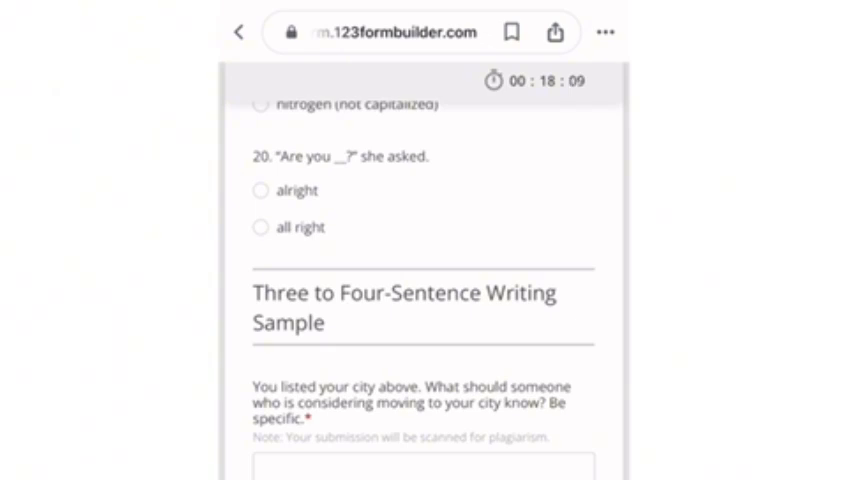
scroll(down, 3)
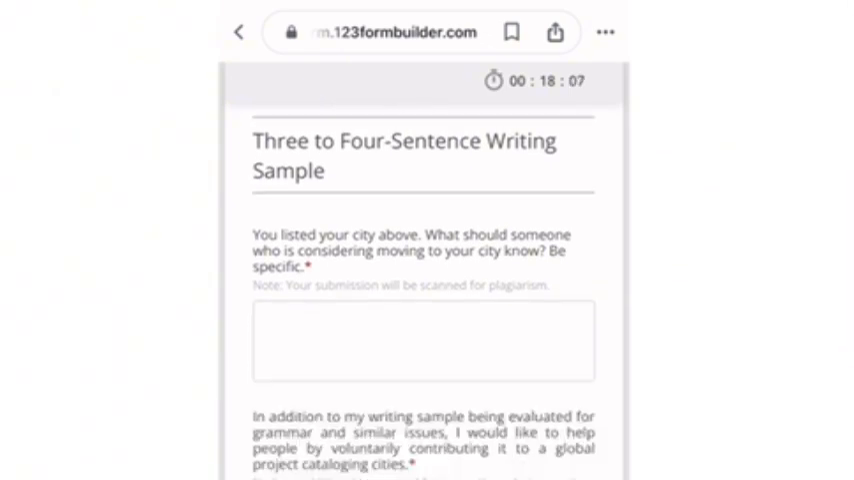
scroll(down, 3)
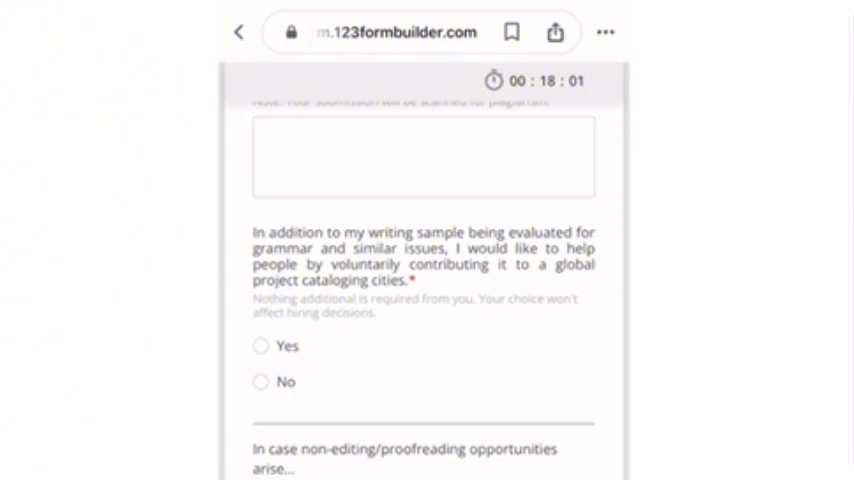
scroll(down, 3)
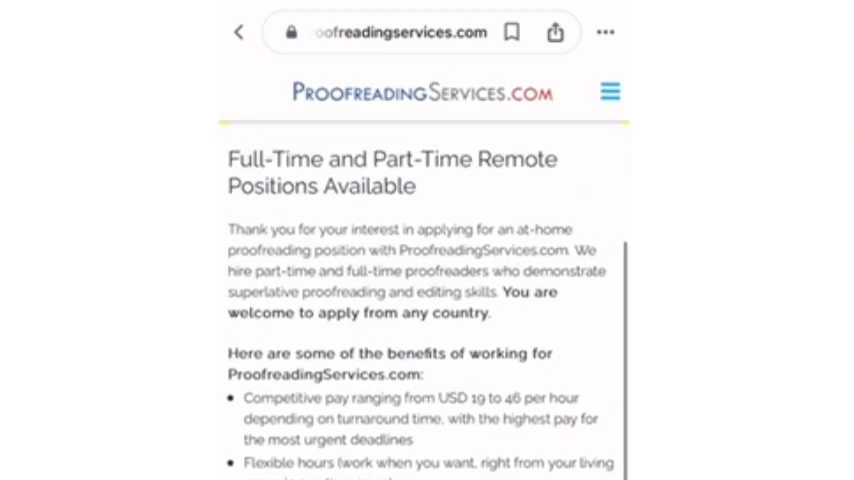
Open the Proofreading and Editing Reviews page from the site's hamburger menu
scroll(down, 3)
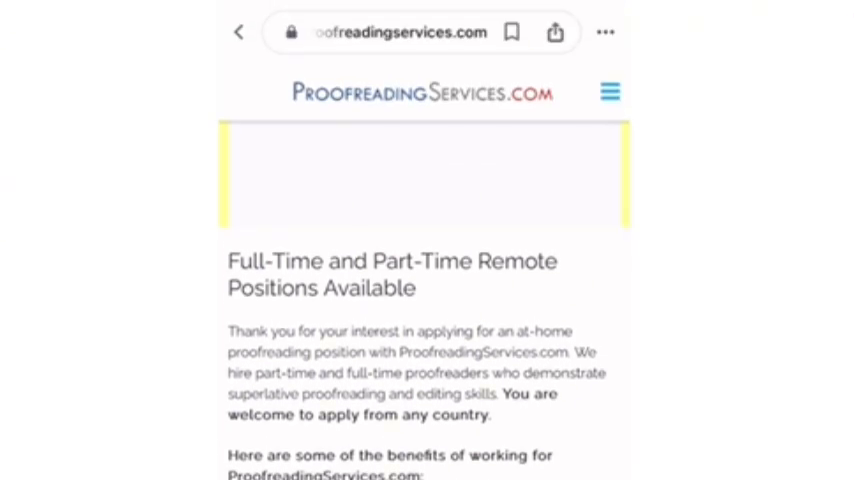
click(609, 91)
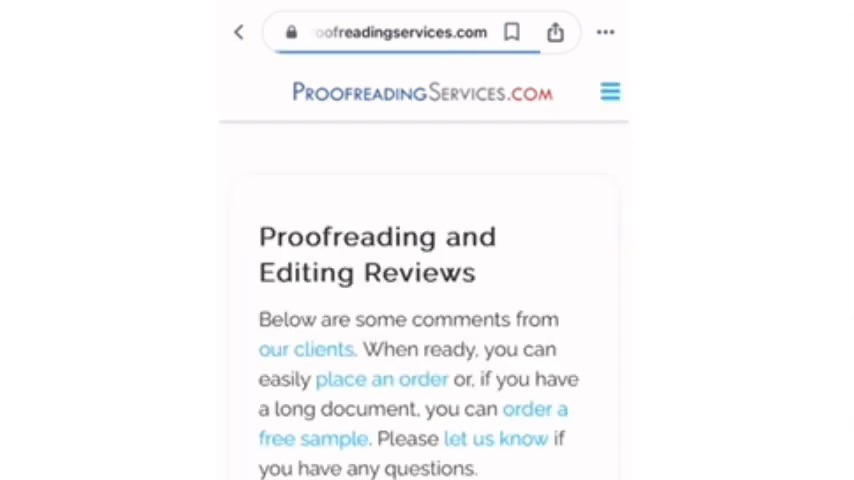
Scroll through the client testimonials, then open the hamburger navigation menu
scroll(down, 3)
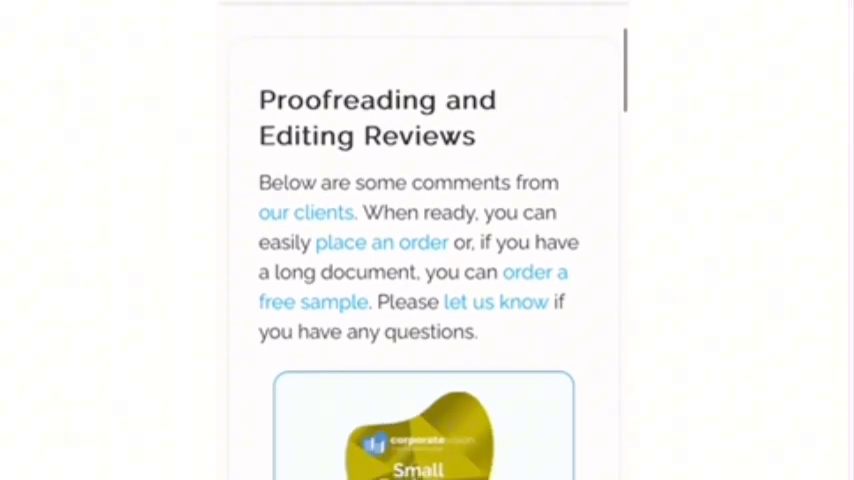
scroll(down, 3)
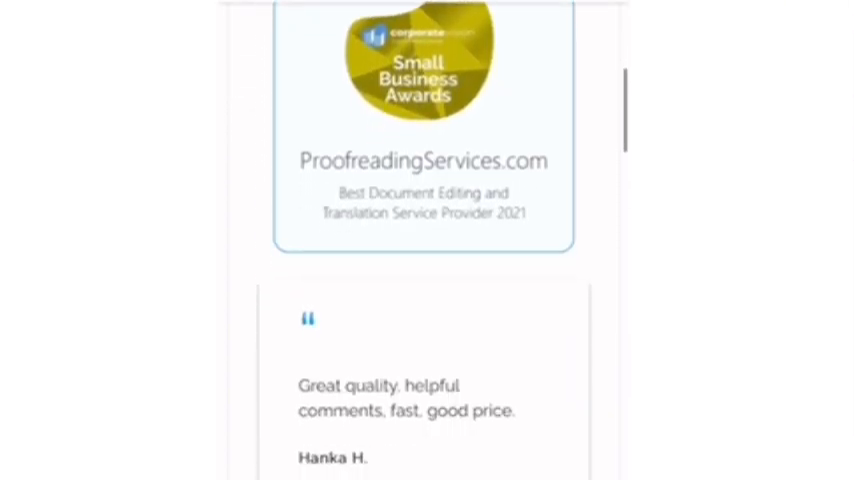
scroll(down, 3)
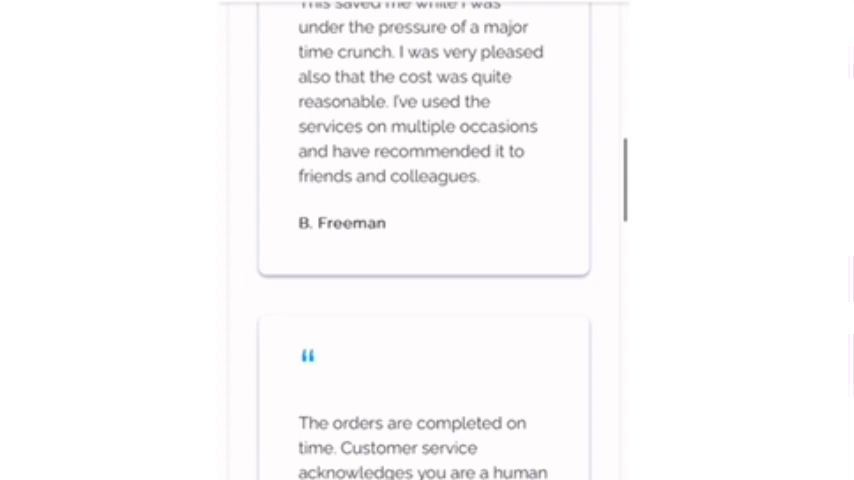
scroll(down, 3)
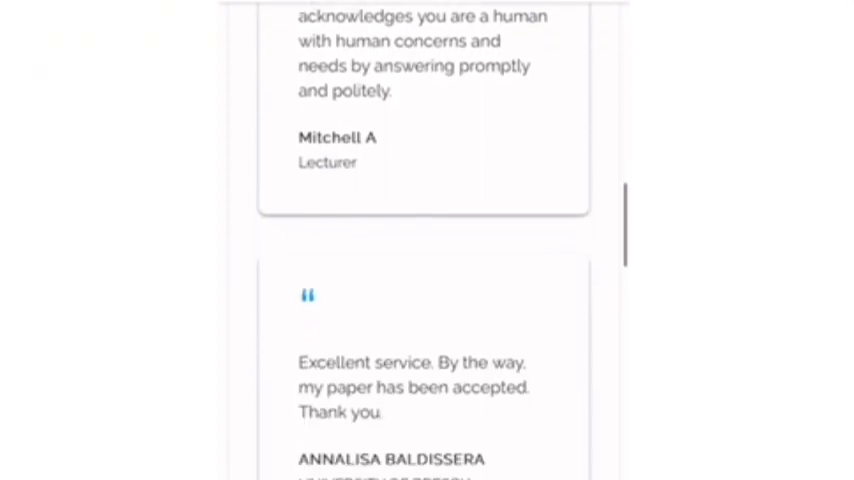
scroll(up, 3)
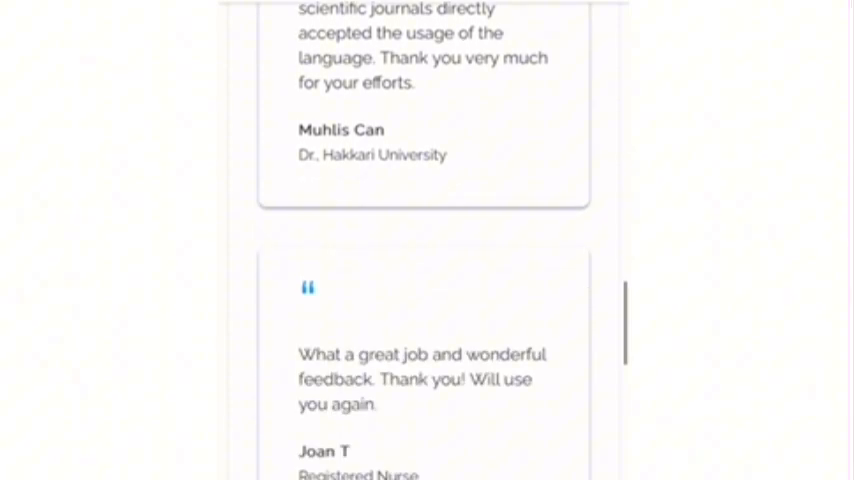
scroll(down, 3)
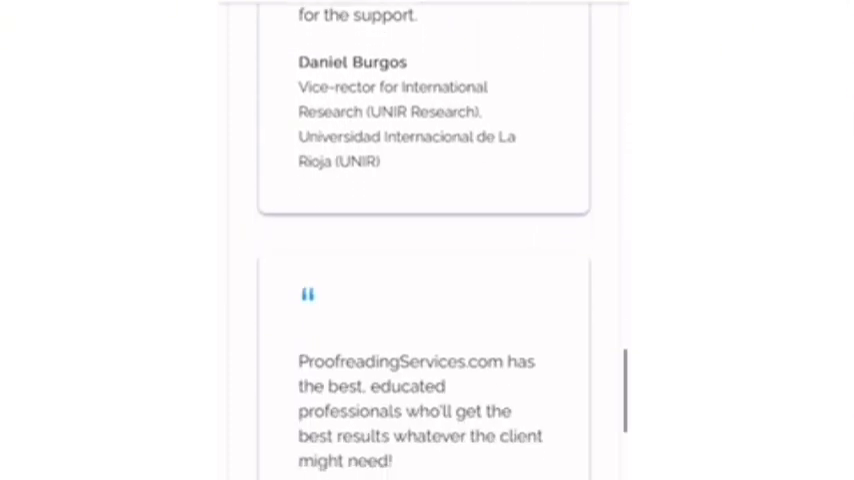
scroll(down, 3)
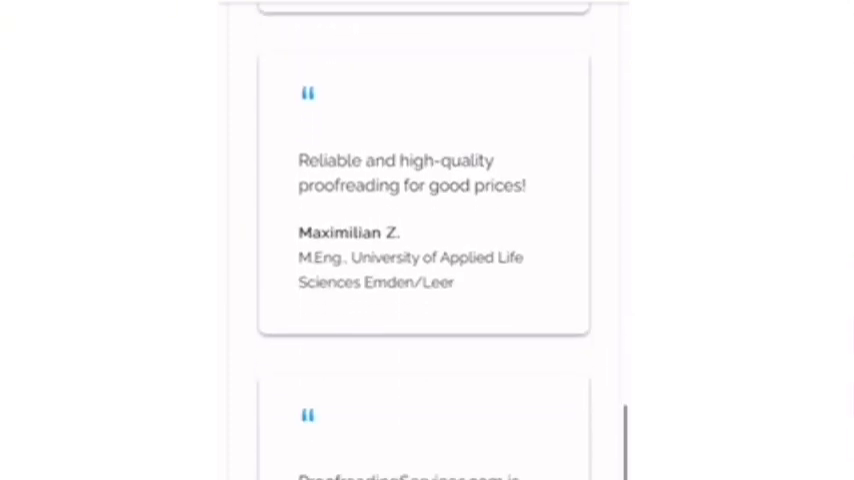
scroll(down, 3)
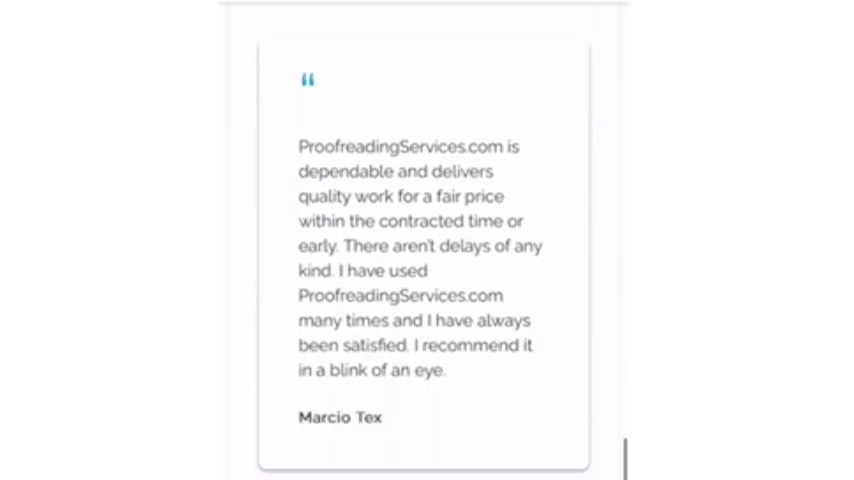
scroll(down, 3)
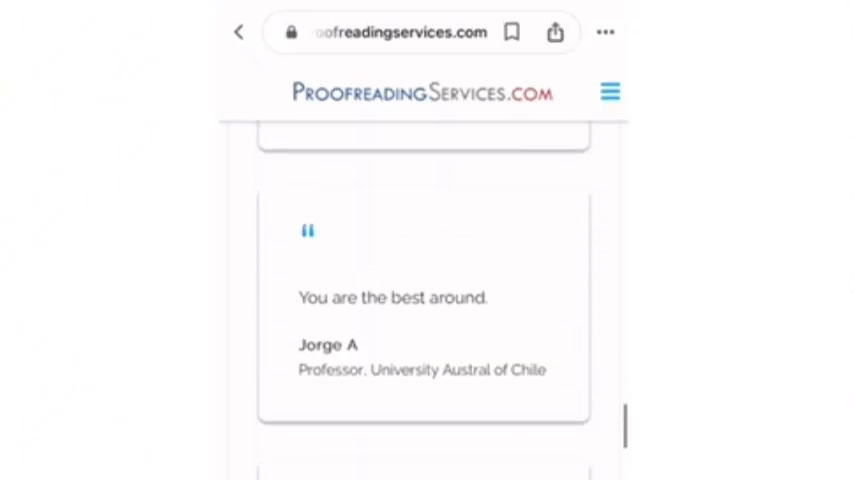
click(610, 91)
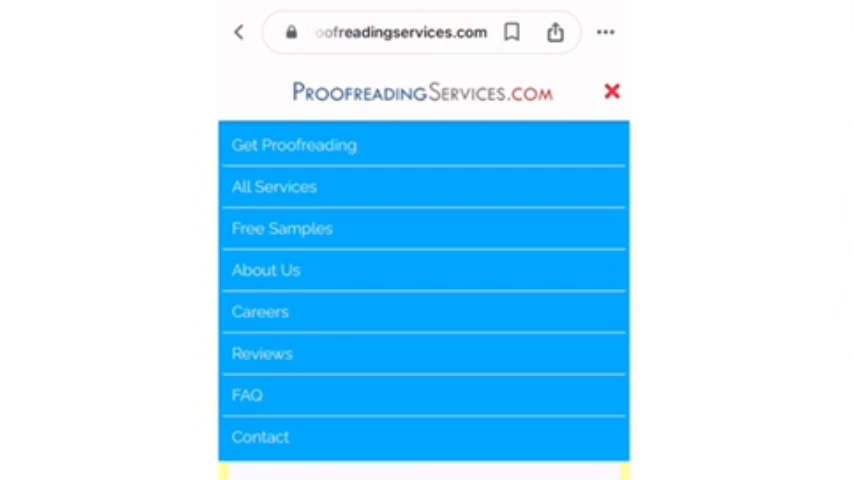
Choose All Services from the open navigation menu
click(273, 187)
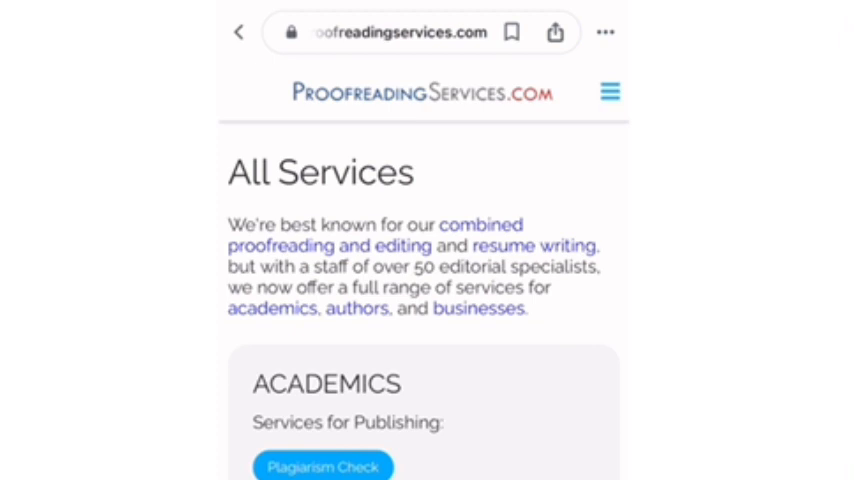
scroll(down, 3)
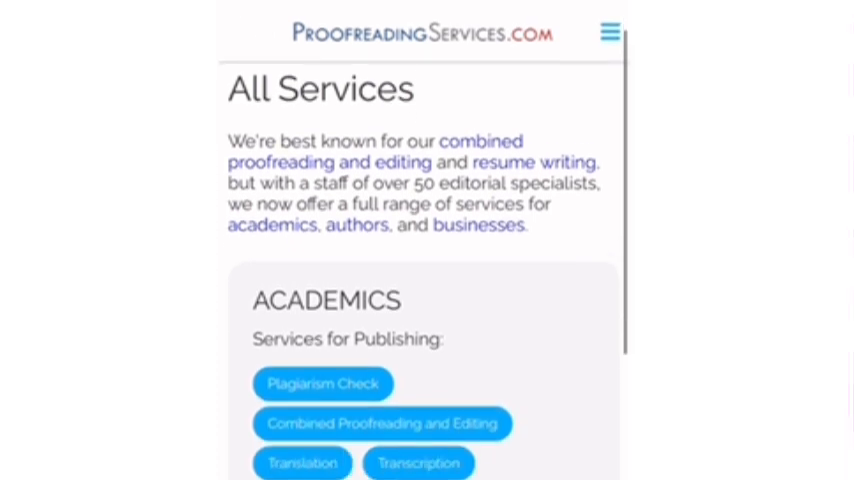
scroll(up, 3)
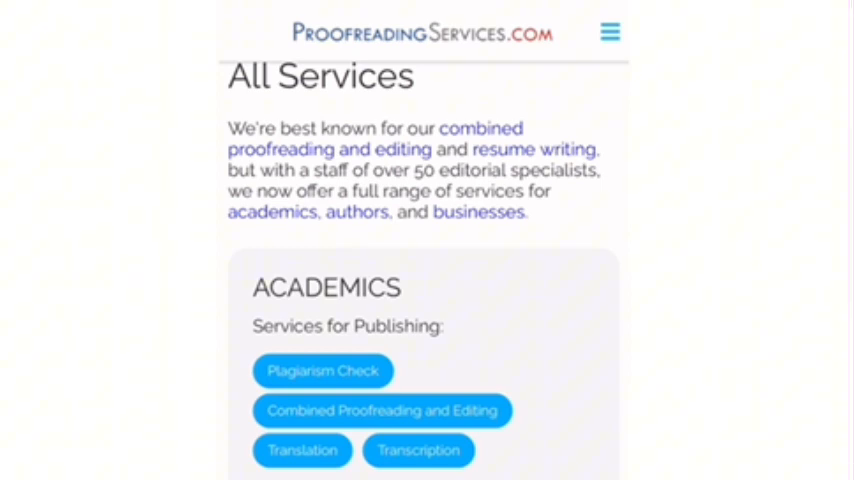
scroll(down, 3)
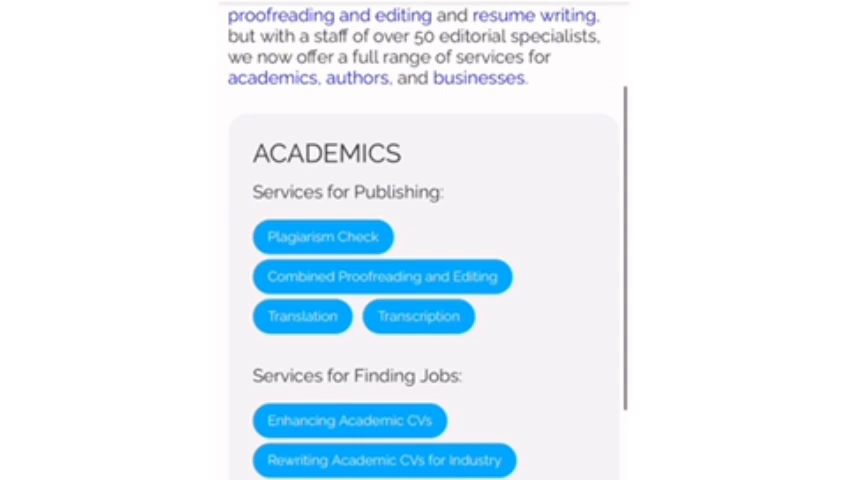
scroll(down, 3)
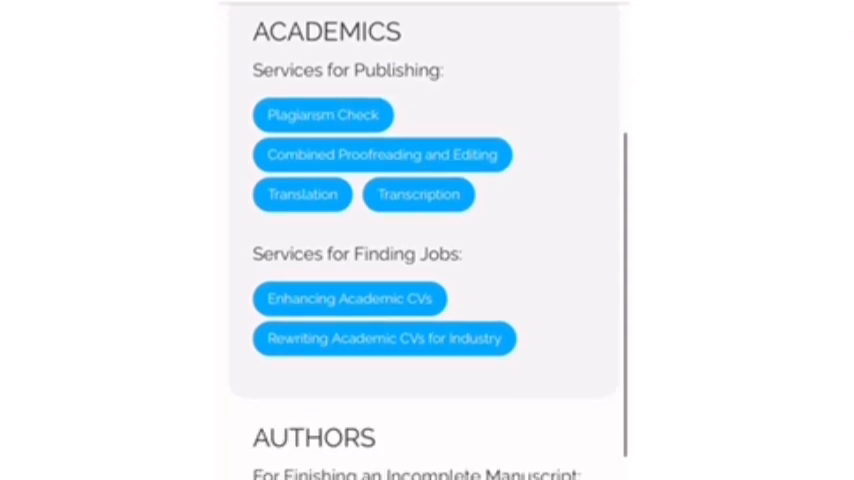
scroll(down, 3)
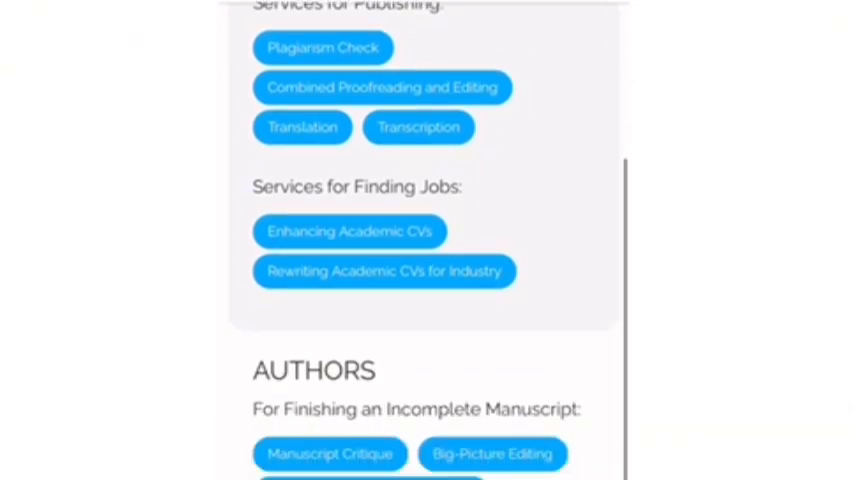
scroll(down, 3)
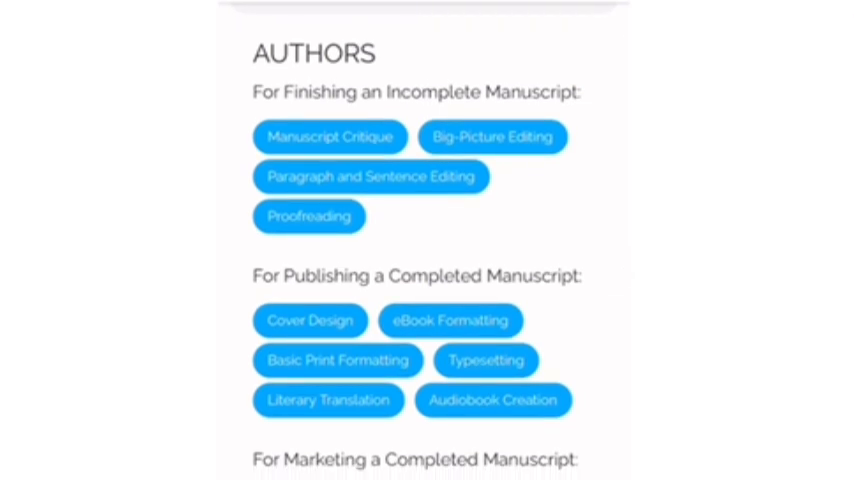
scroll(down, 3)
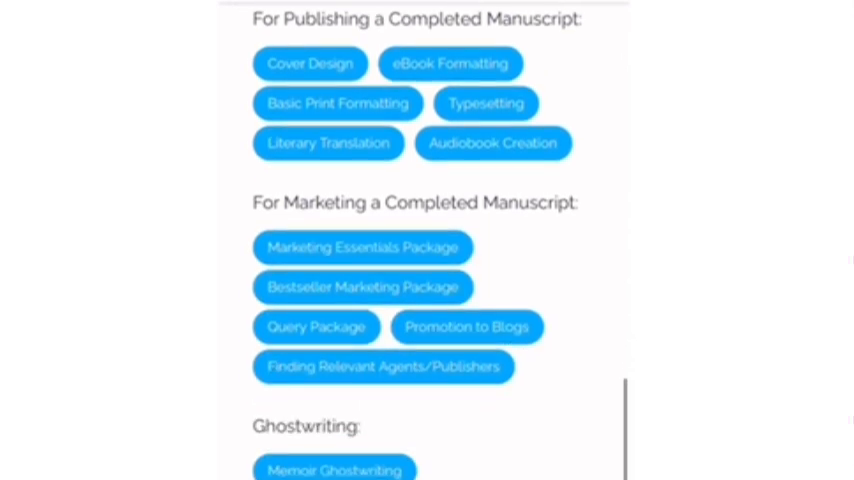
scroll(down, 3)
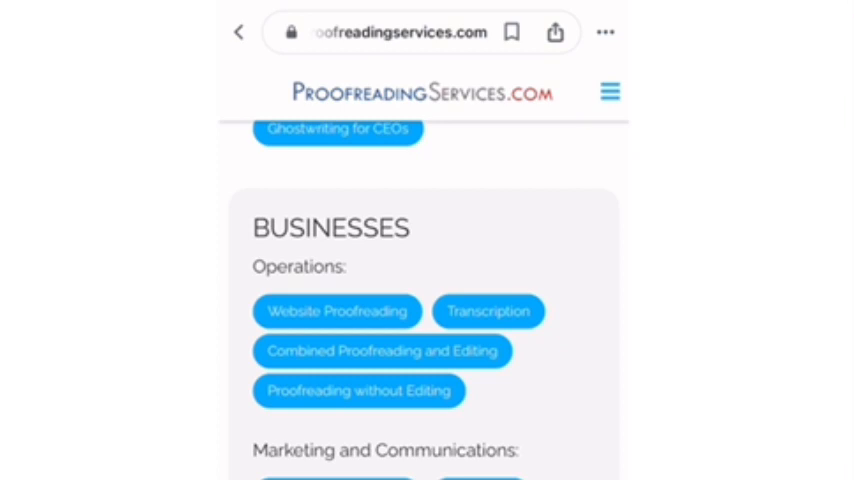
scroll(down, 3)
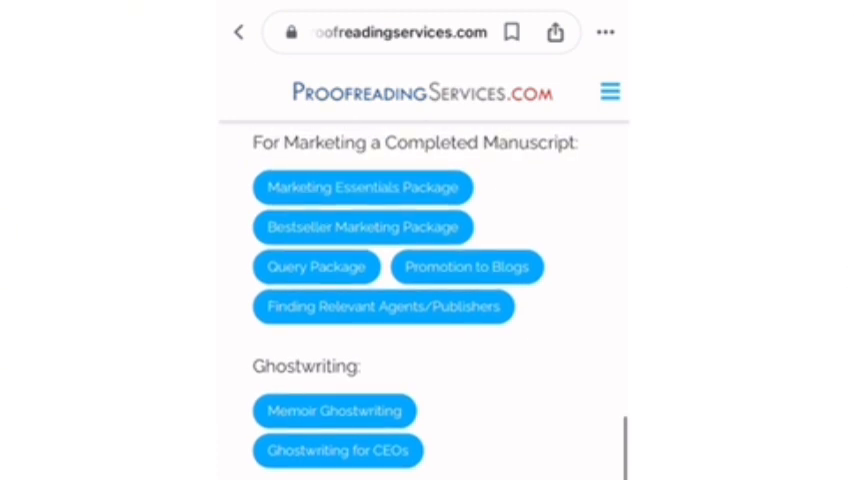
scroll(up, 3)
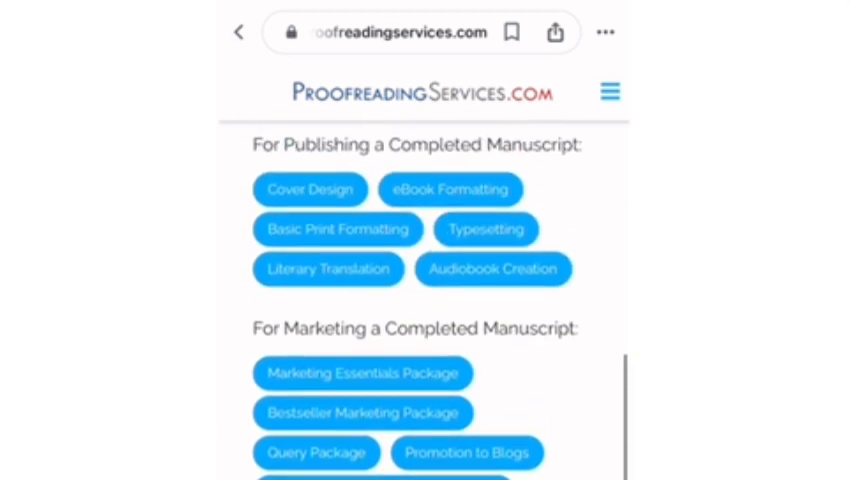
scroll(up, 3)
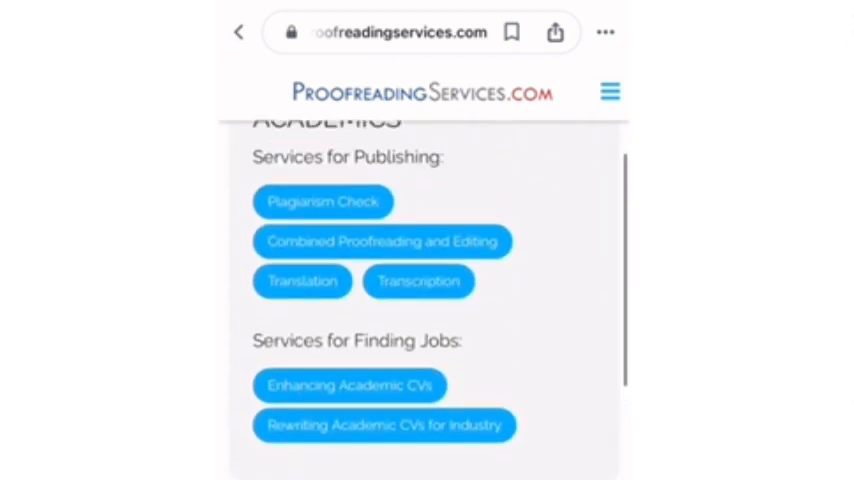
scroll(up, 3)
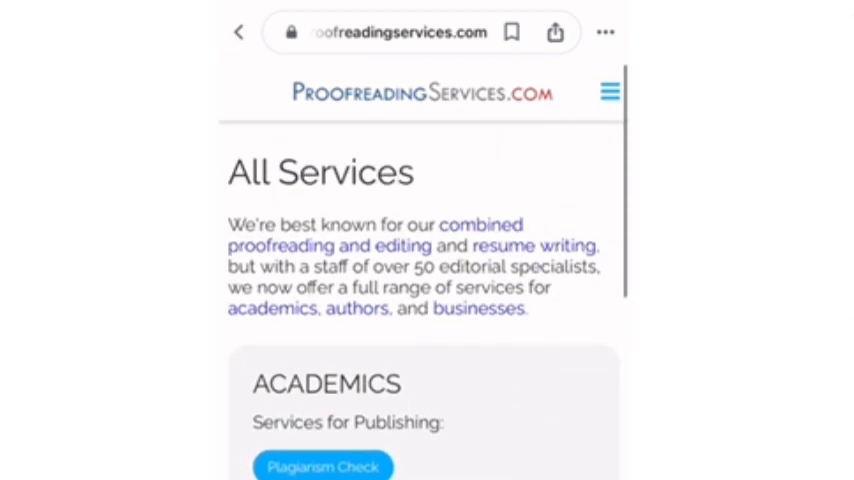